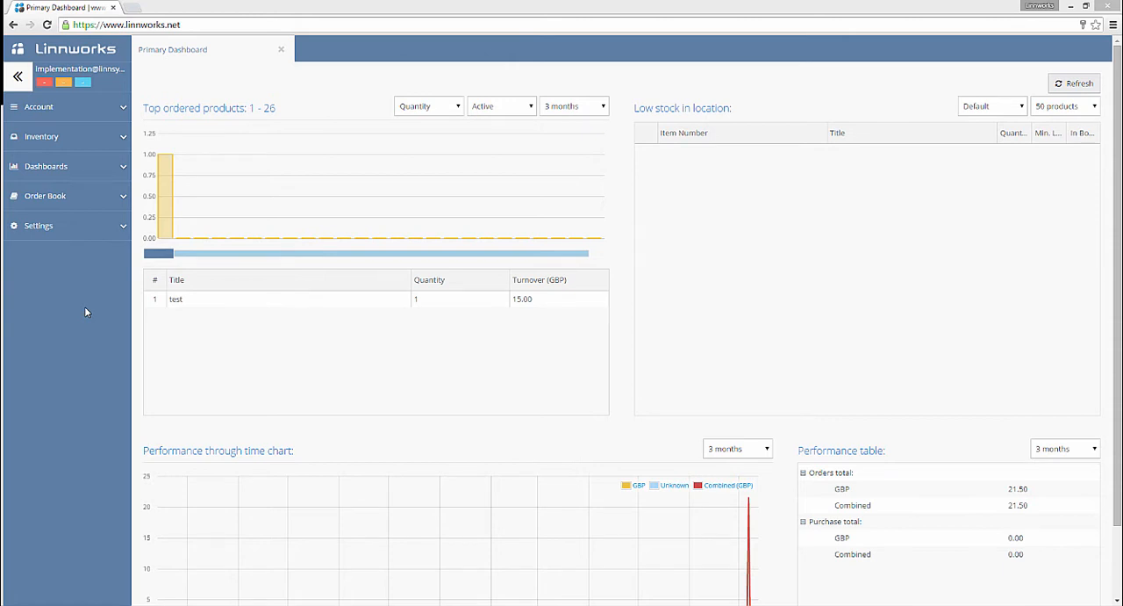
# Navigate via Settings and Import & Export data to the Import data page
pyautogui.click(39, 225)
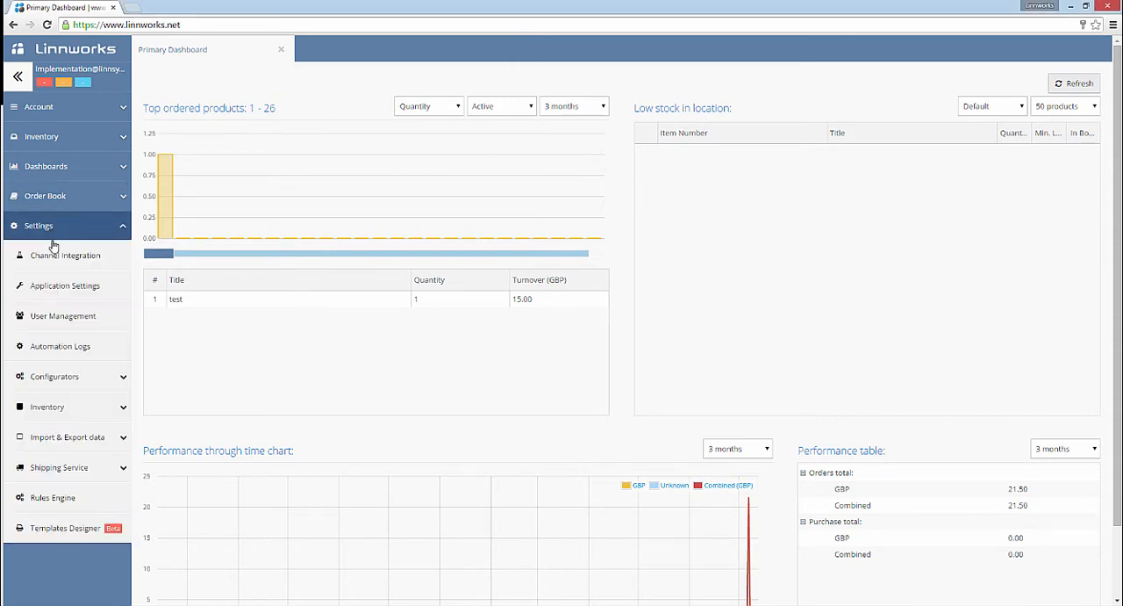
pyautogui.click(67, 435)
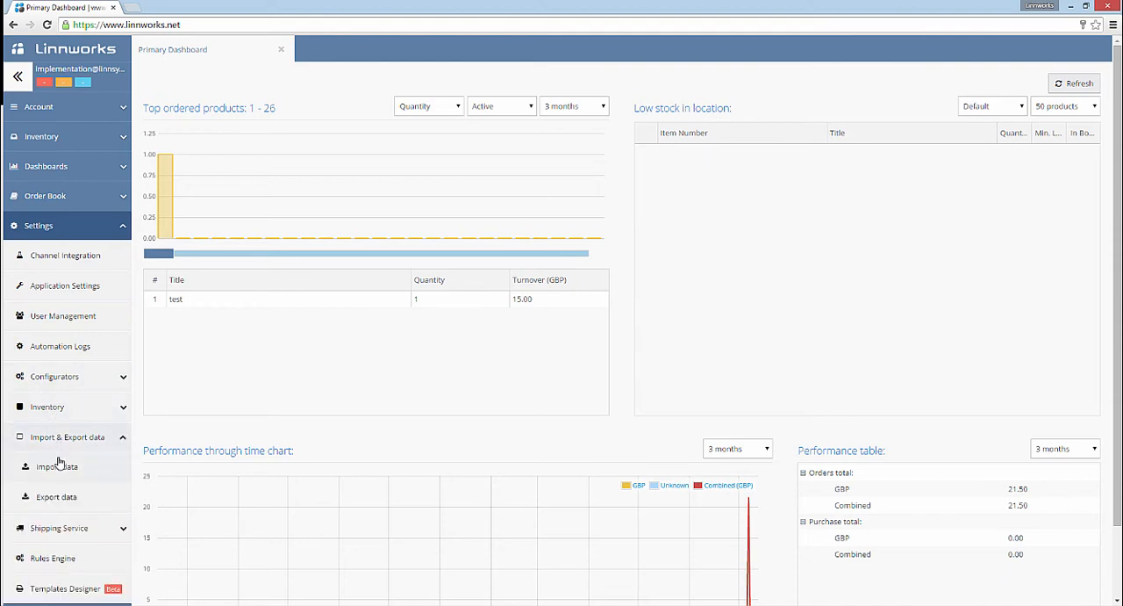
pyautogui.click(56, 467)
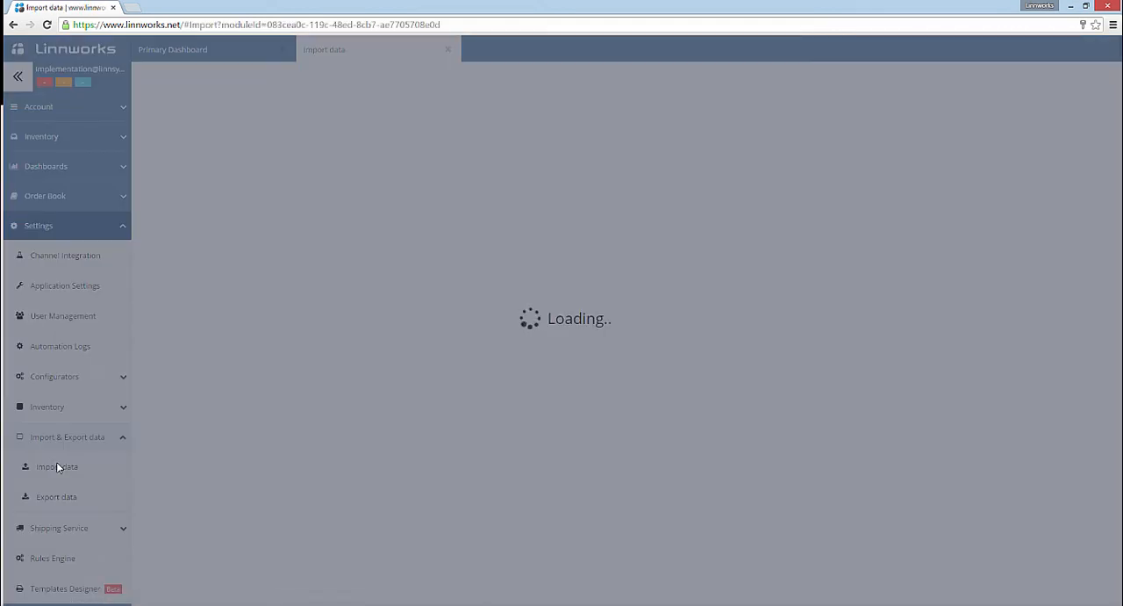
pyautogui.click(57, 467)
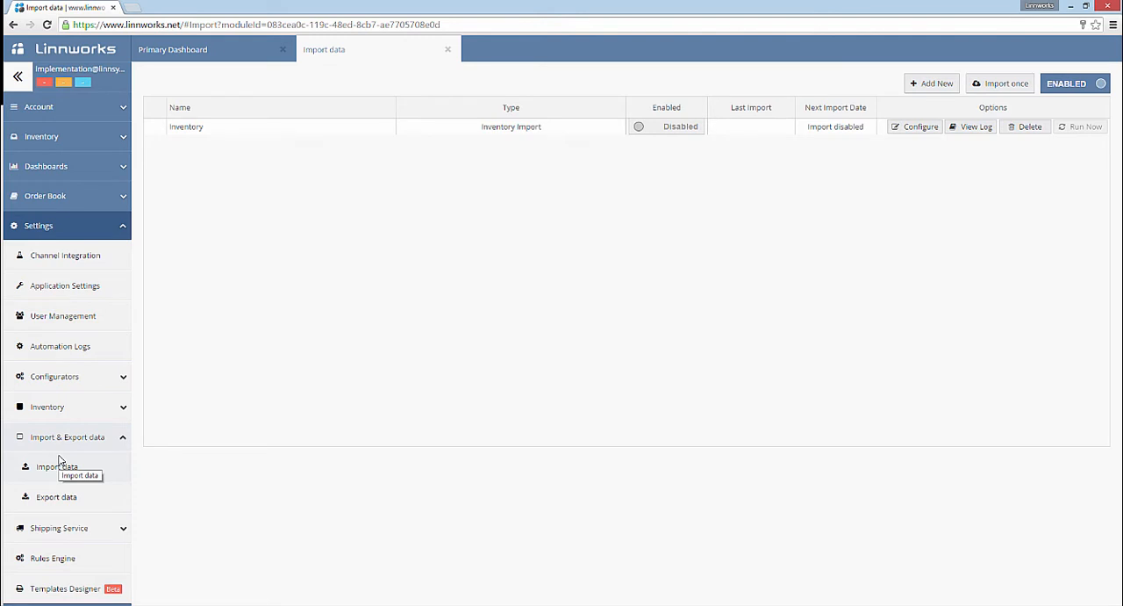
pyautogui.moveTo(1001, 82)
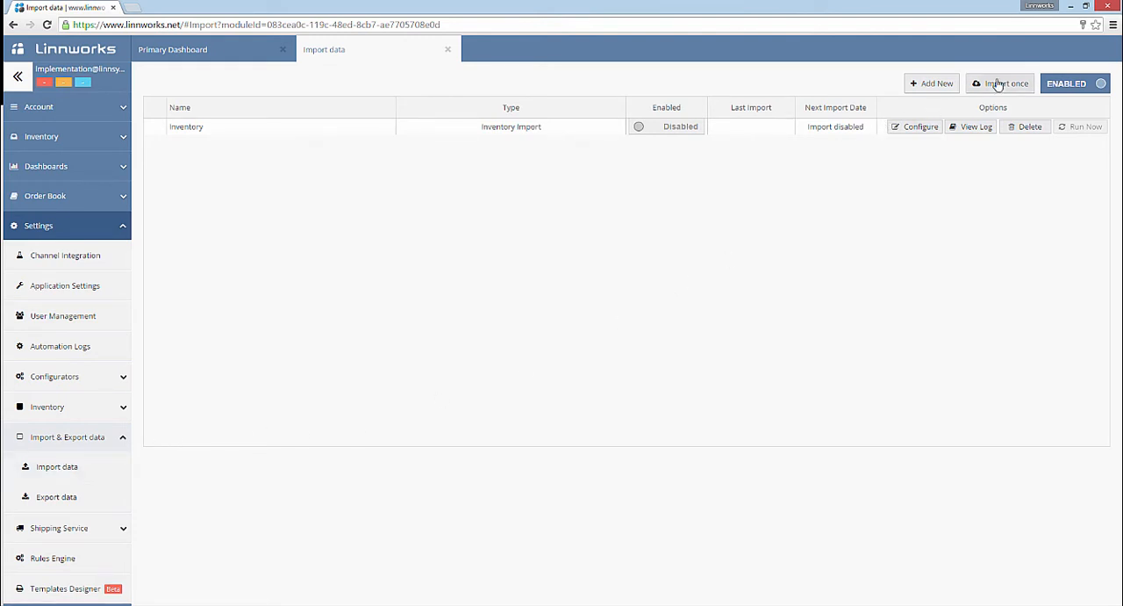
# Create a one-time import named 'New Inventory Import' with type Inventory Import
pyautogui.click(1000, 82)
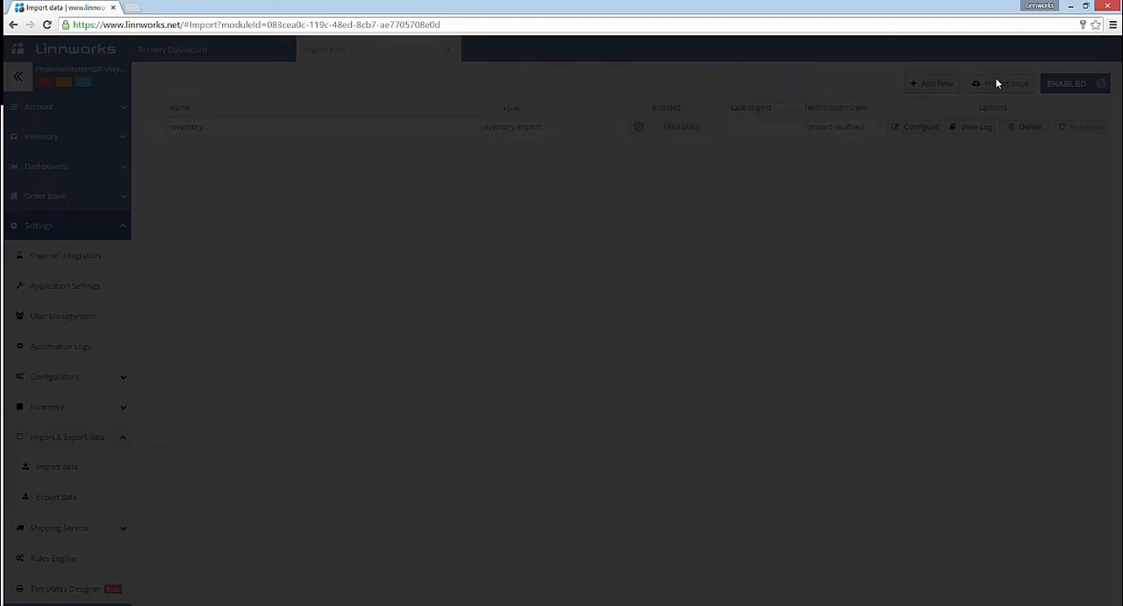
pyautogui.click(934, 82)
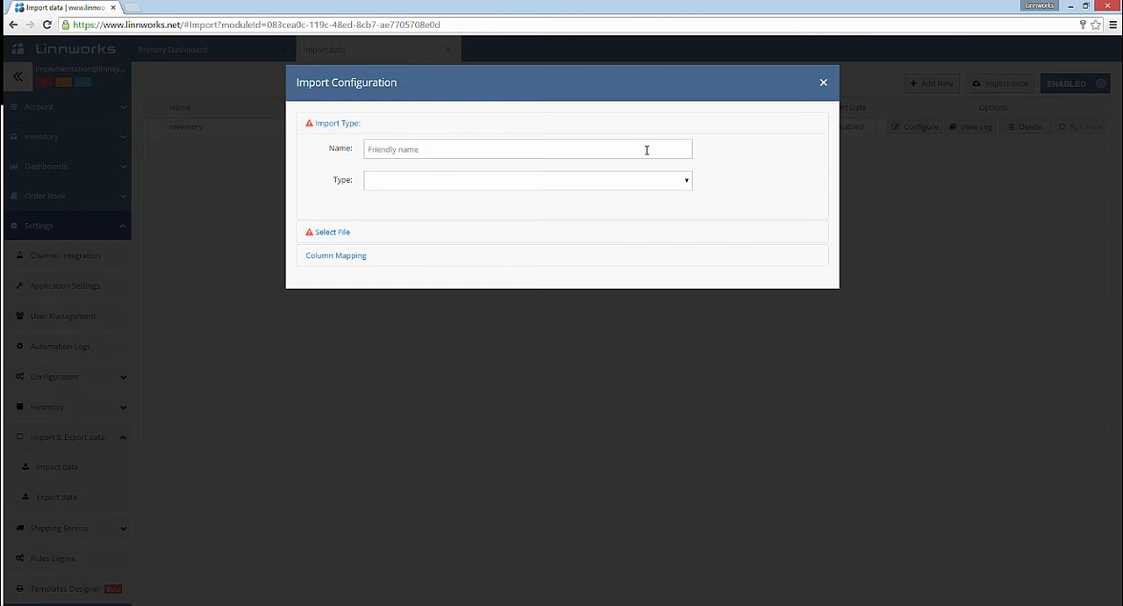
pyautogui.write('New Inventory Import')
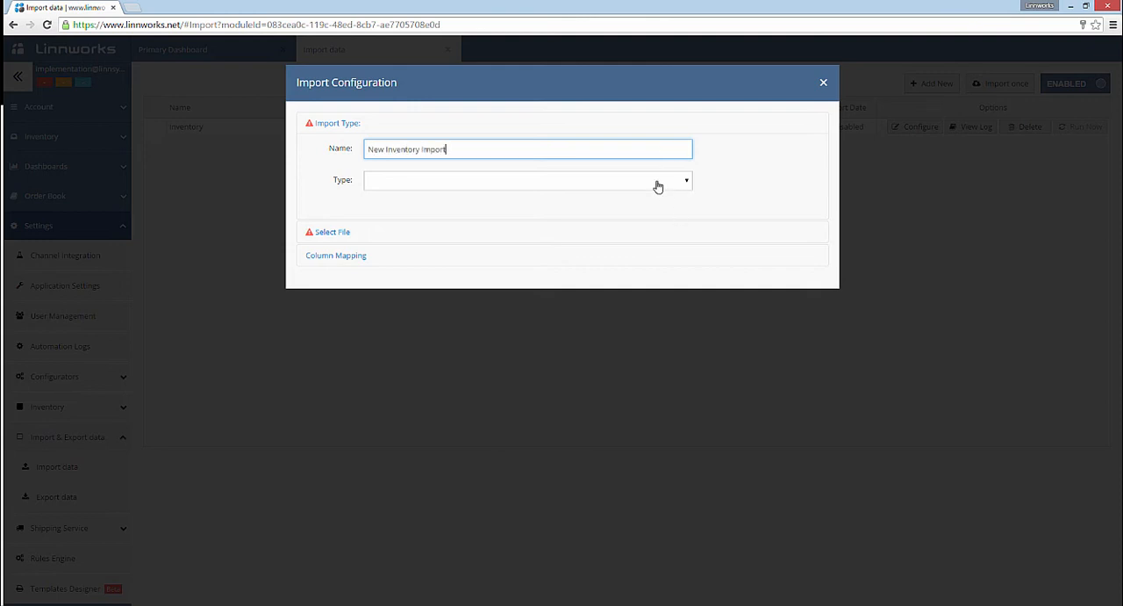
pyautogui.click(526, 179)
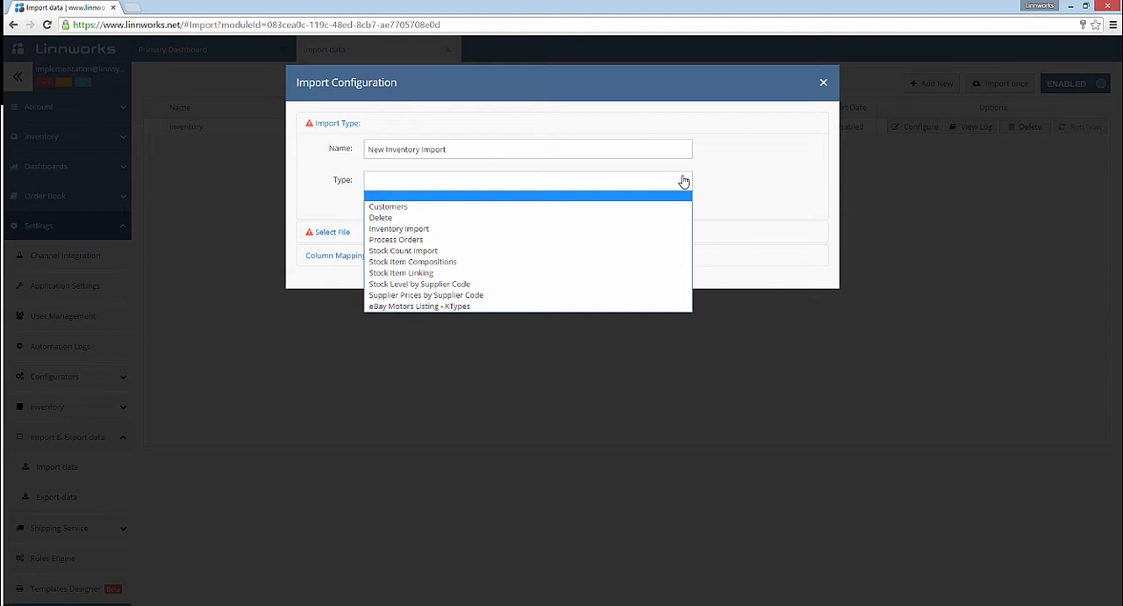
pyautogui.click(400, 228)
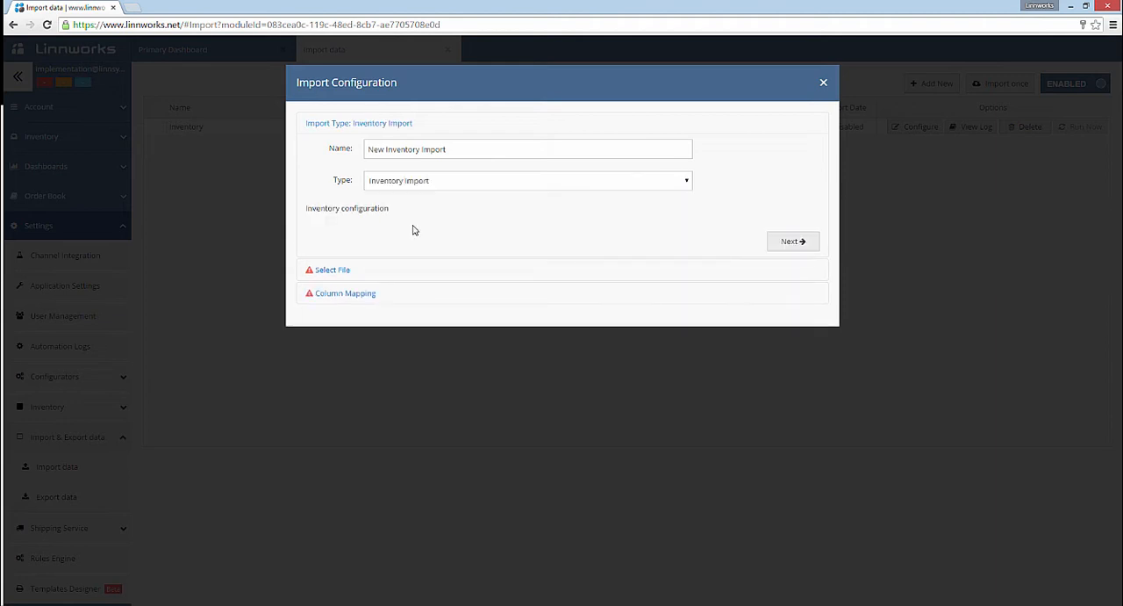
pyautogui.moveTo(772, 207)
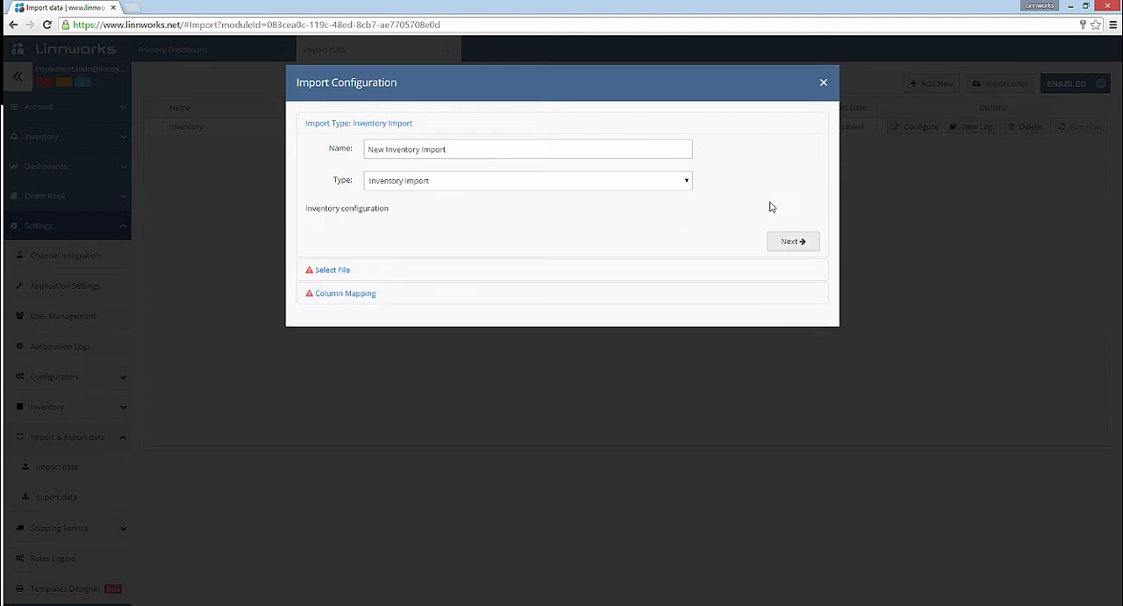
# Advance the import configuration to the file selection step for the CSV
pyautogui.click(790, 243)
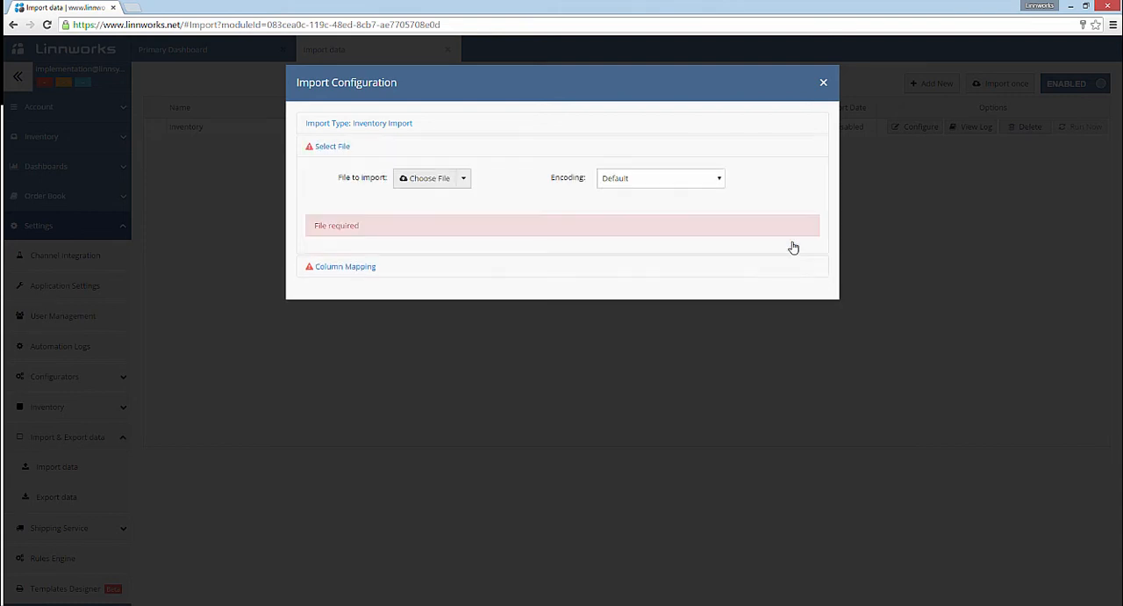
pyautogui.moveTo(801, 220)
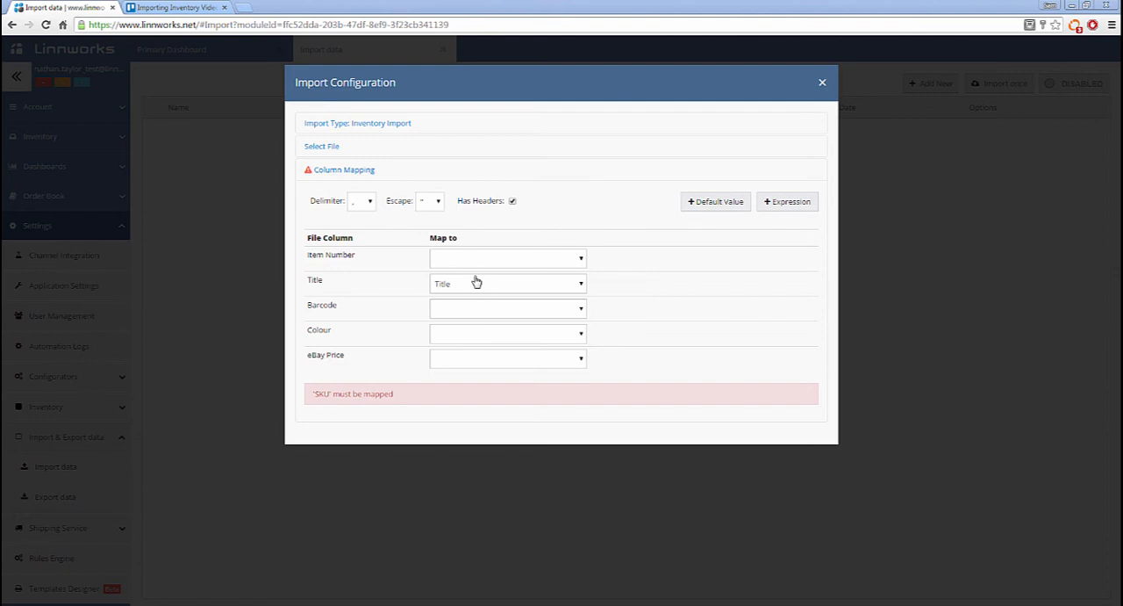
# Map Item Number to SKU and Colour to an item extended property
pyautogui.click(507, 256)
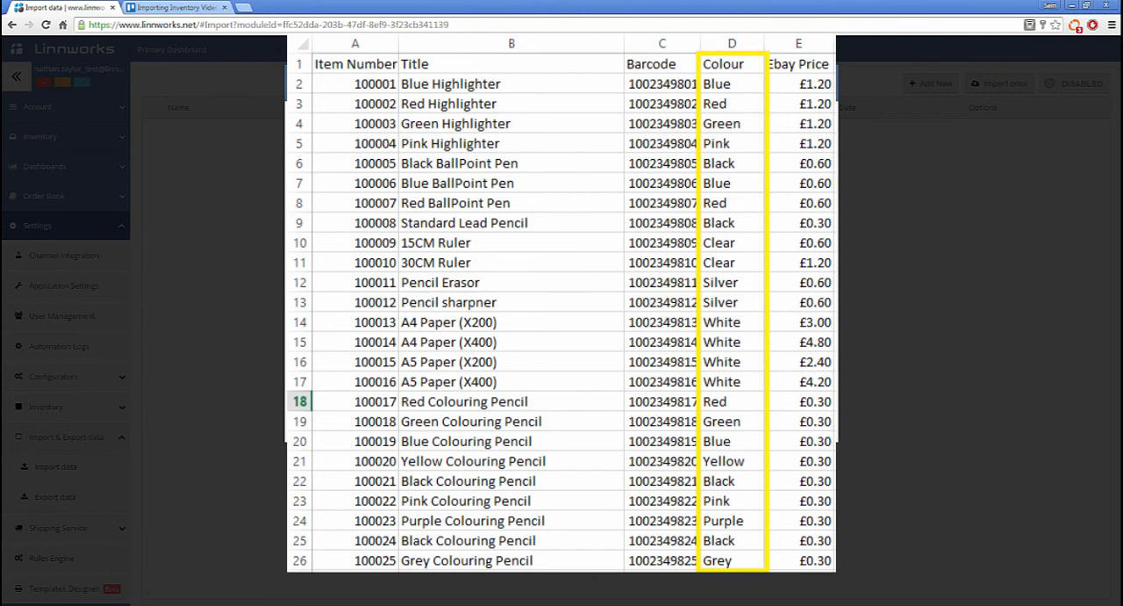
pyautogui.click(507, 334)
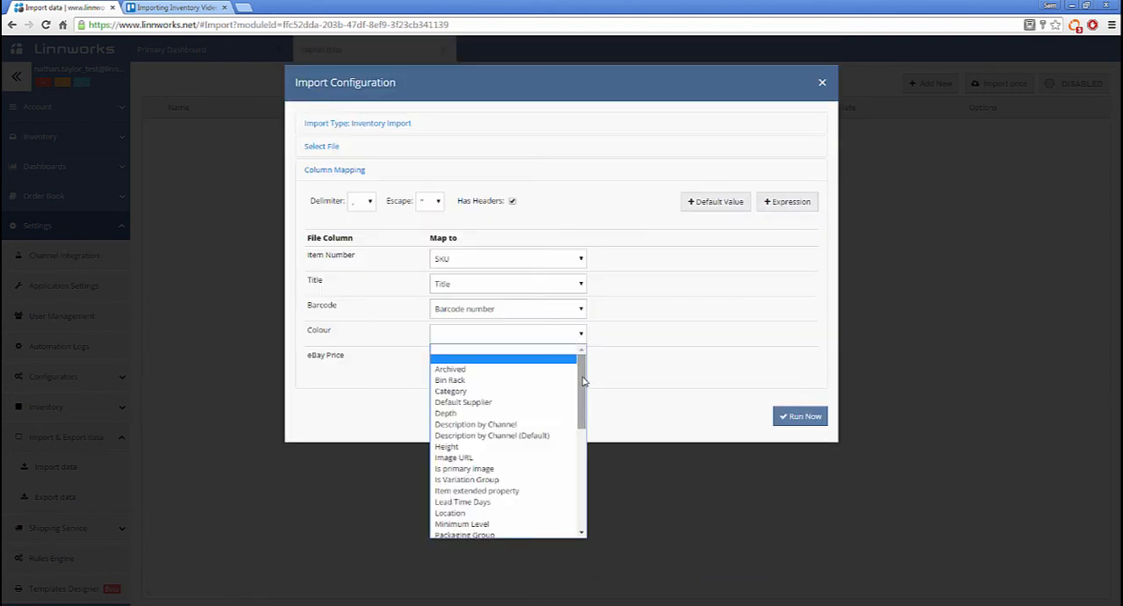
pyautogui.click(478, 491)
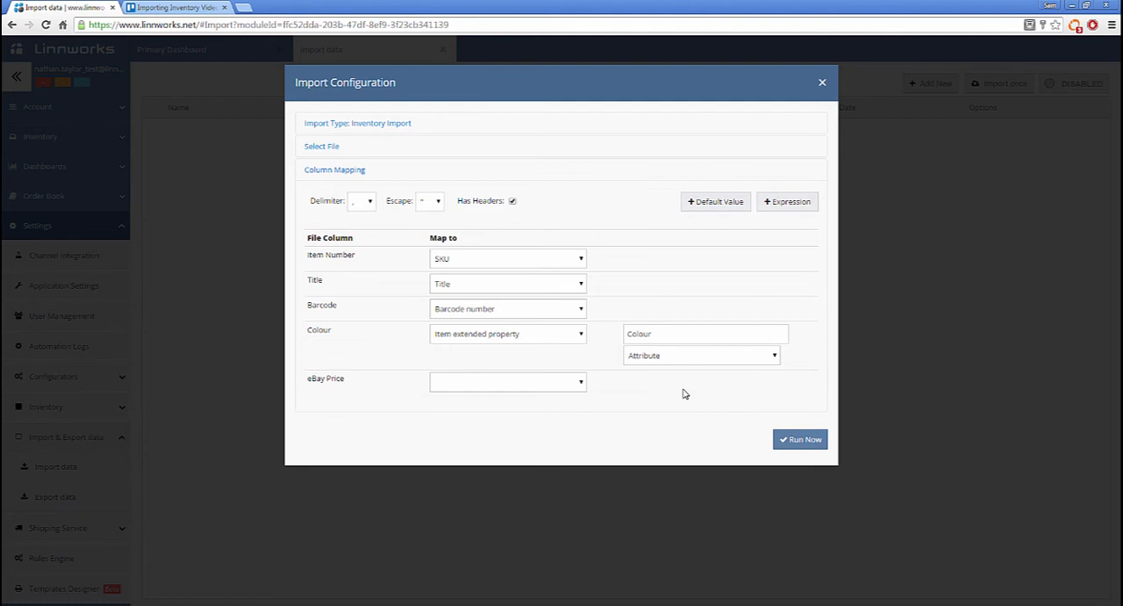
pyautogui.moveTo(681, 393)
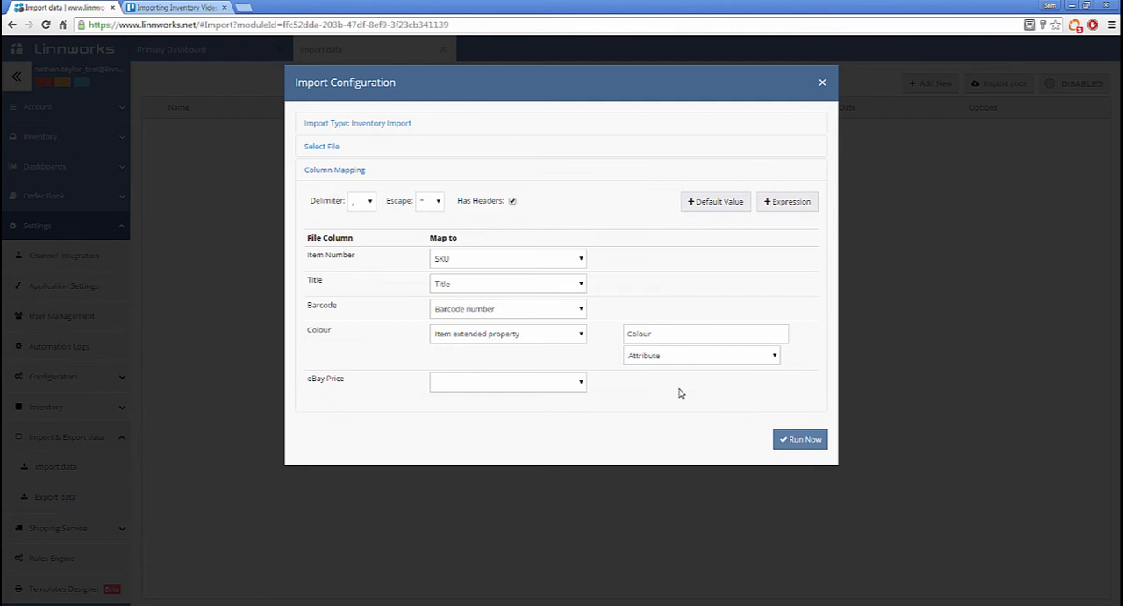
pyautogui.moveTo(677, 394)
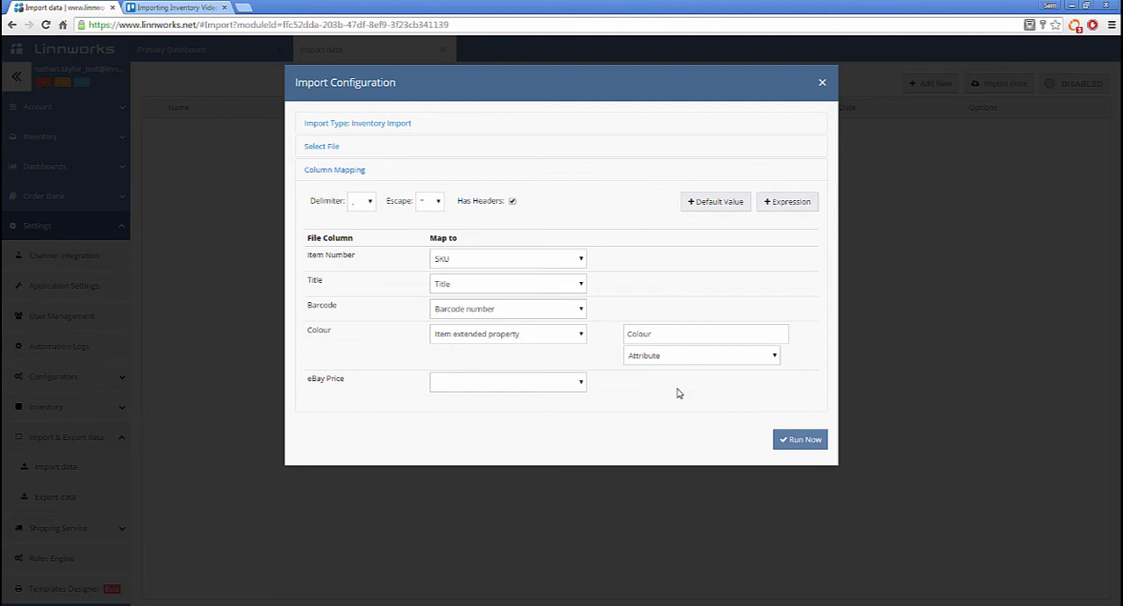
# Map eBay Price to Price by Channel with source EBAY and sub-source EBAY
pyautogui.click(507, 381)
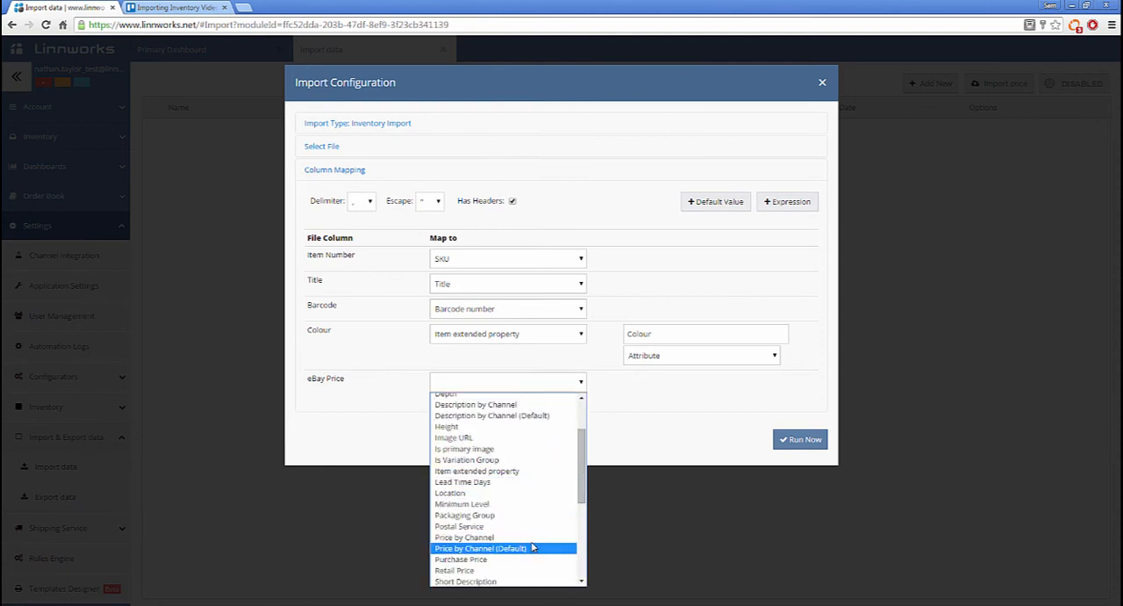
pyautogui.click(463, 537)
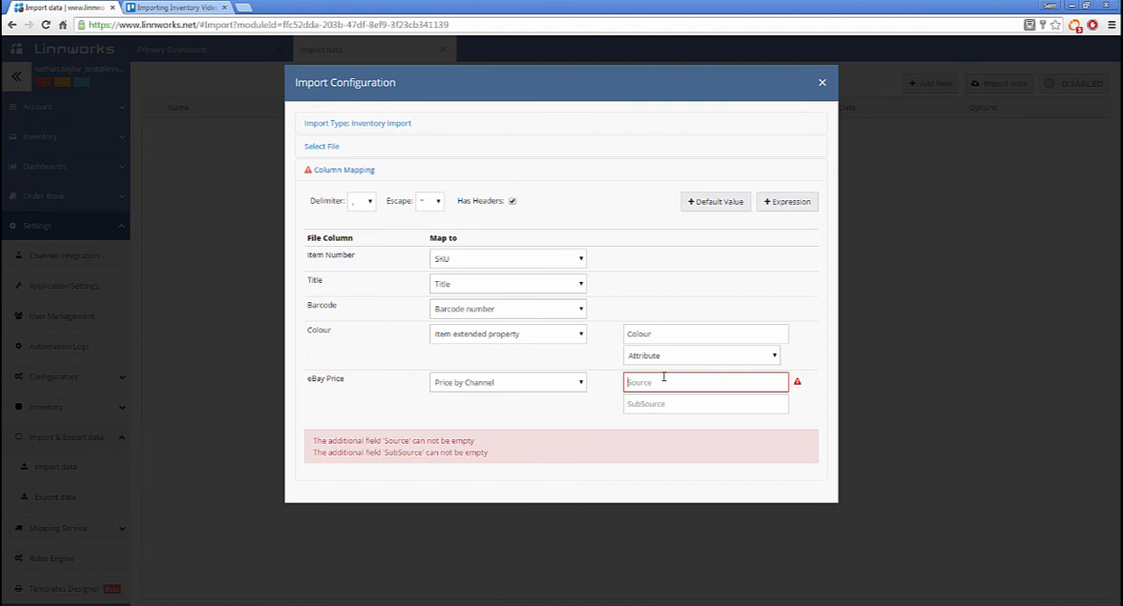
pyautogui.write('EBAY')
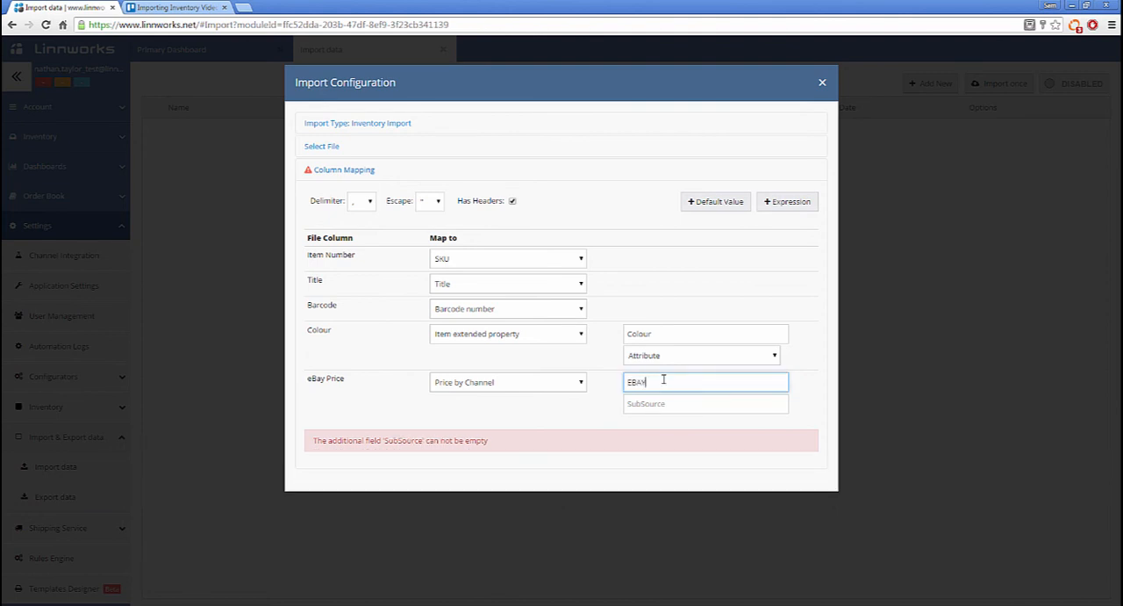
pyautogui.write('EBAY1')
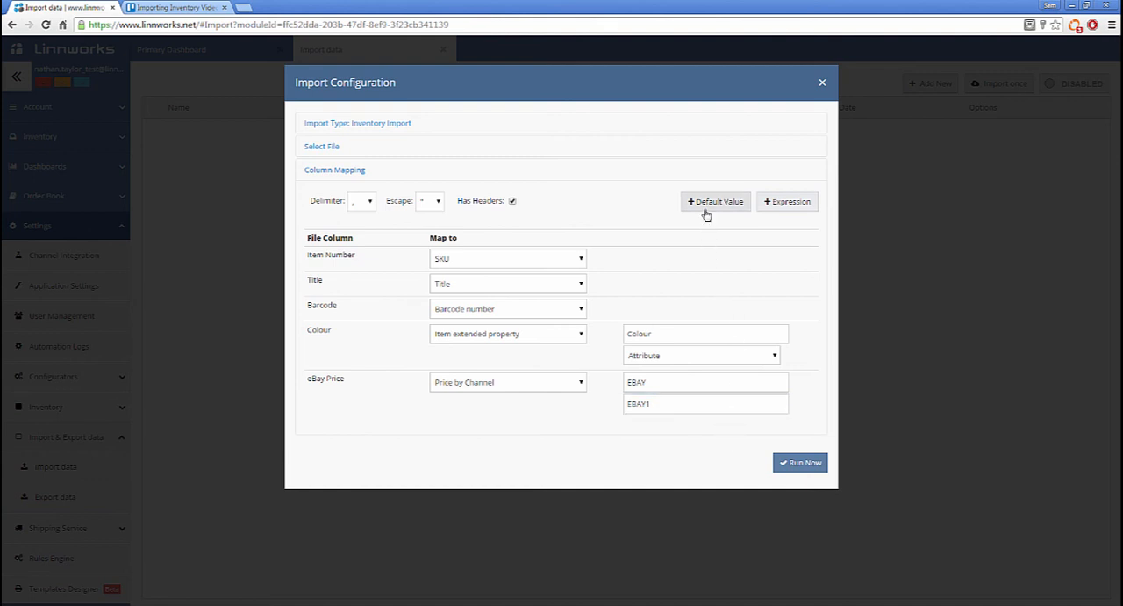
# Add a default Brand extended property of Linnworks and run the import now
pyautogui.click(717, 200)
pyautogui.write('Brand')
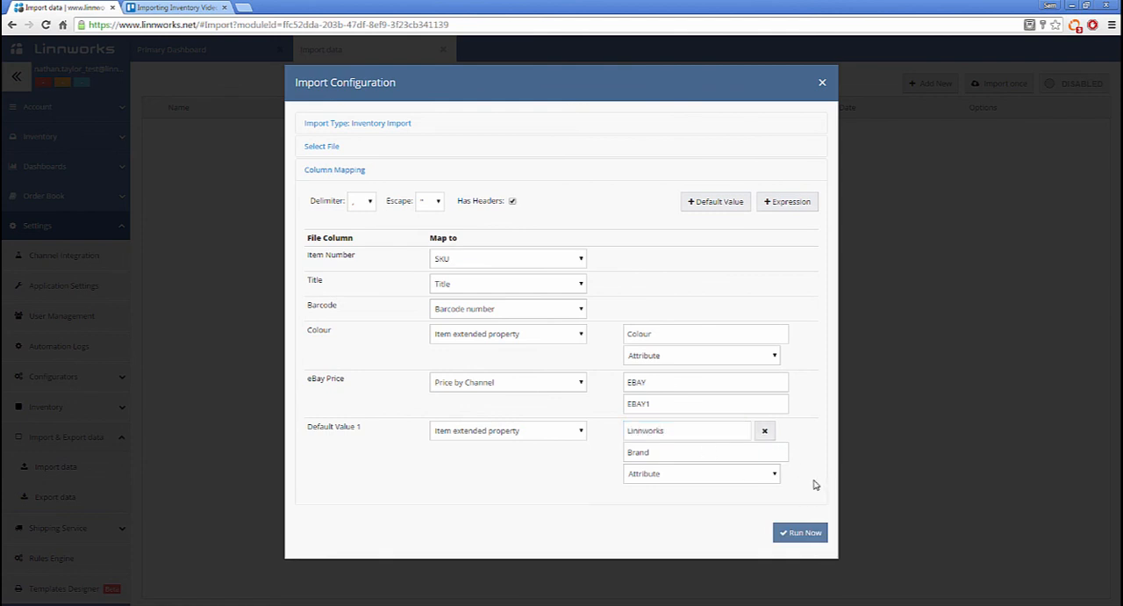
pyautogui.moveTo(818, 488)
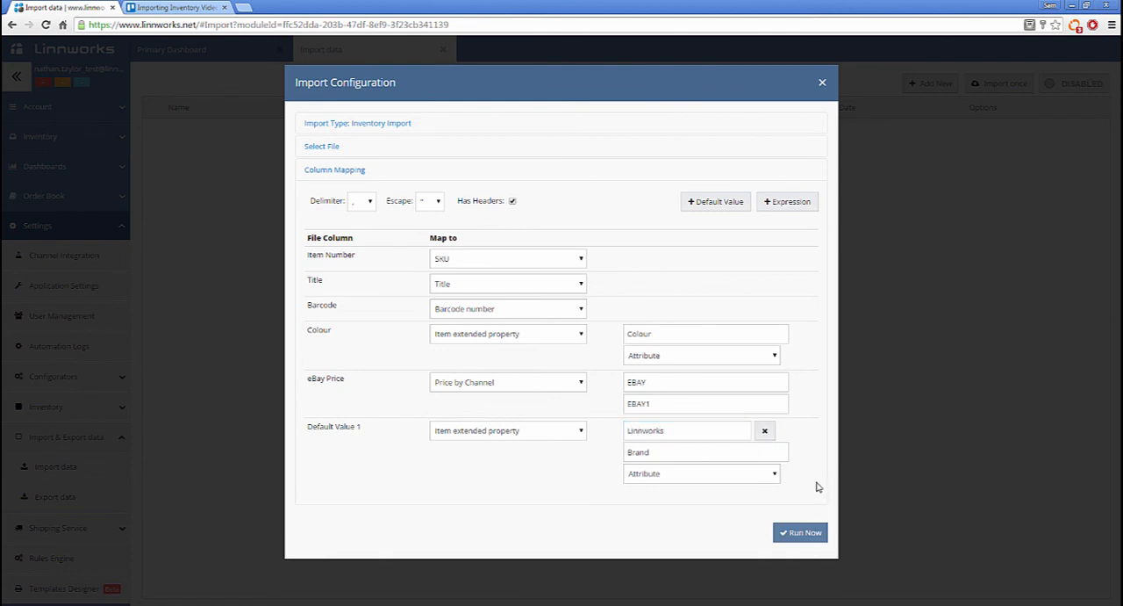
pyautogui.moveTo(783, 285)
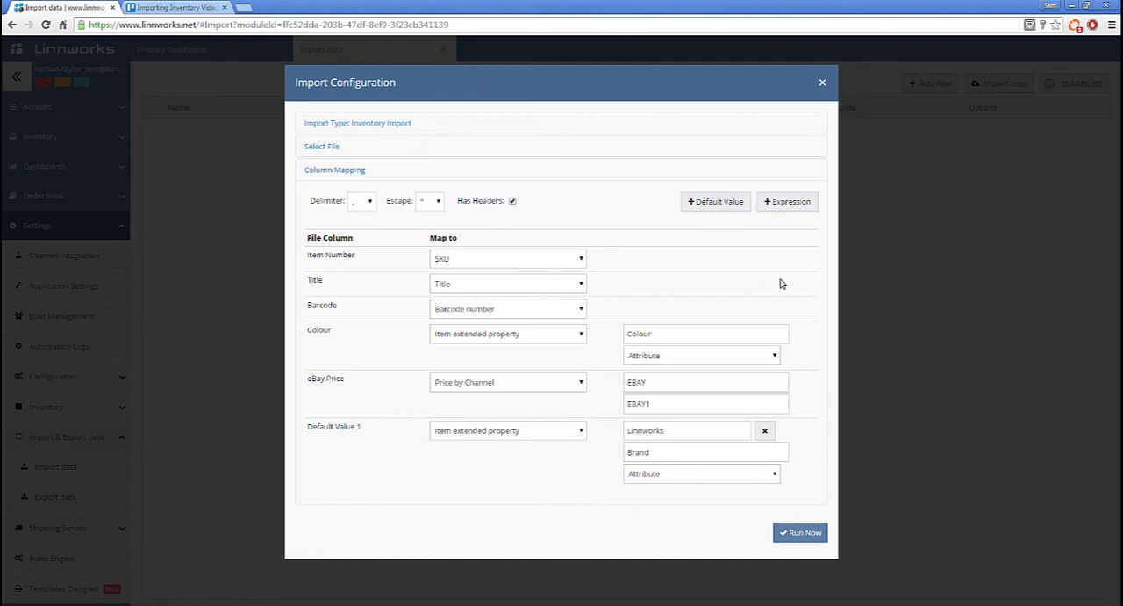
pyautogui.moveTo(787, 200)
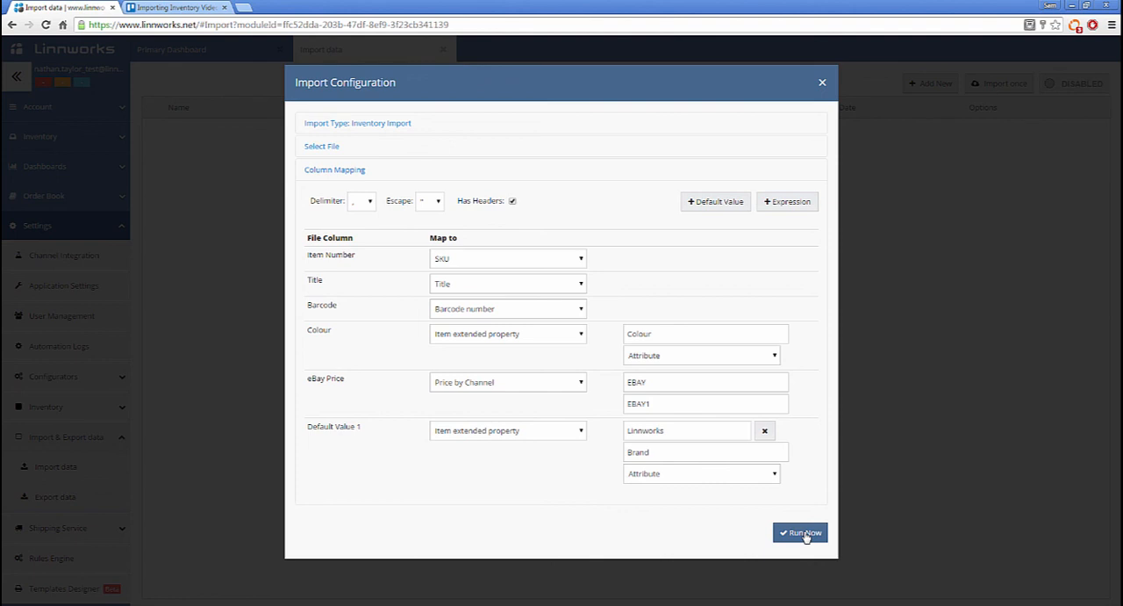
pyautogui.click(800, 531)
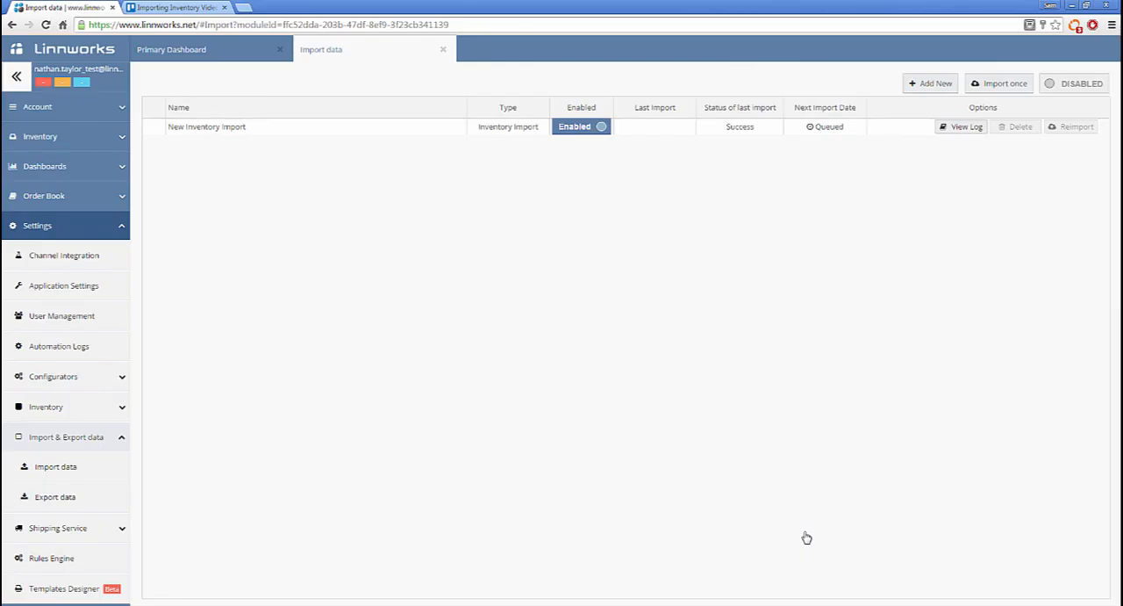